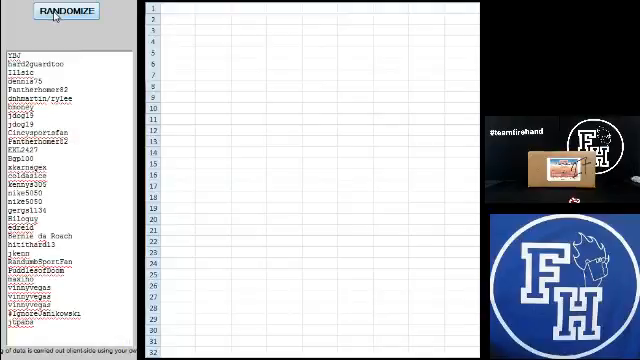
Randomize the pasted participant names five times to get a fresh random order
left_click(64, 12)
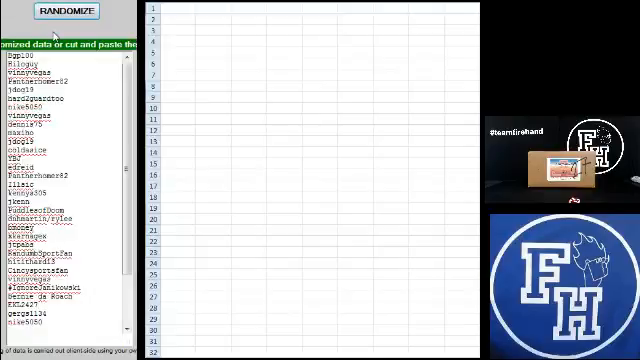
left_click(66, 12)
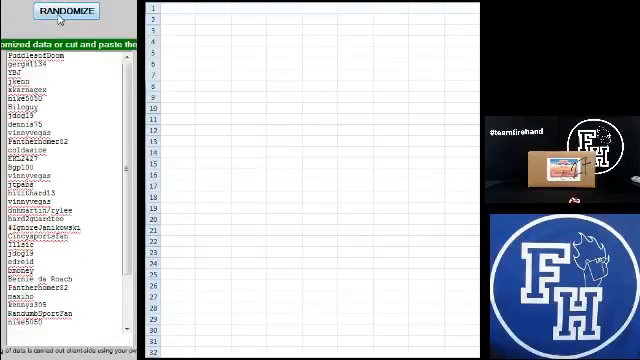
left_click(64, 12)
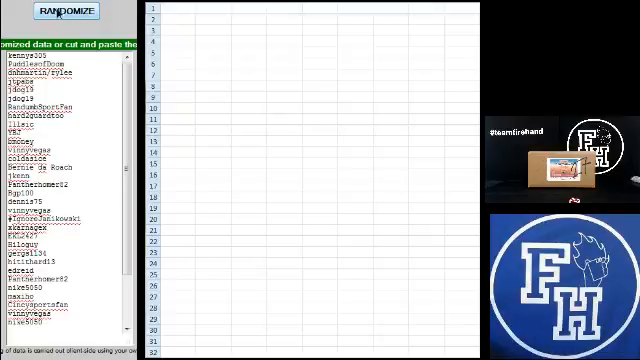
left_click(62, 12)
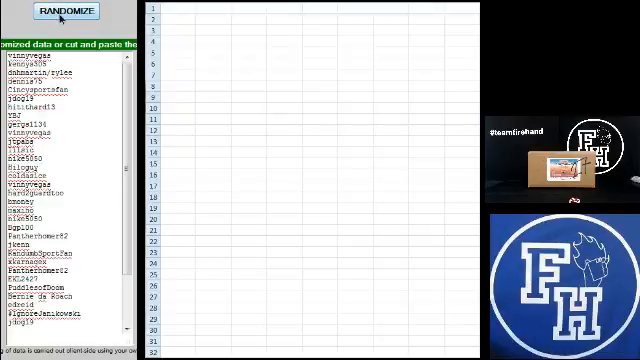
left_click(66, 12)
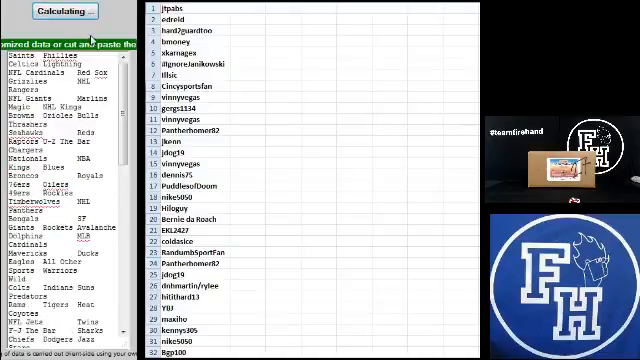
Randomize the pasted team rows three times for a new random order
left_click(62, 12)
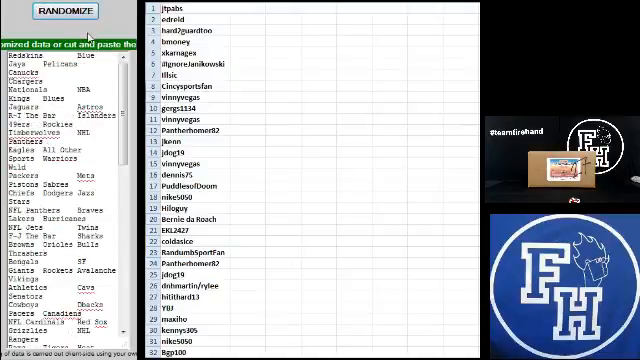
left_click(66, 12)
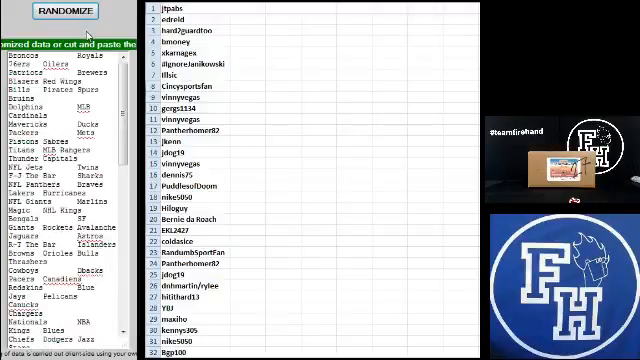
left_click(72, 12)
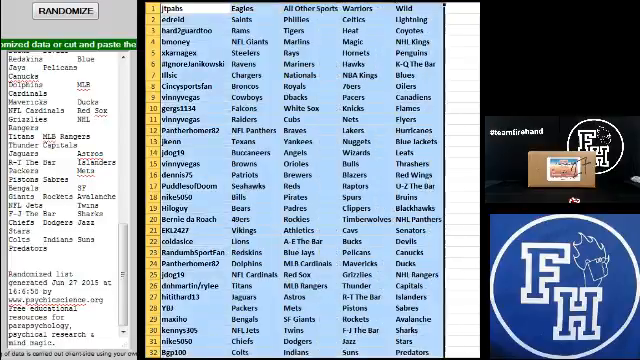
Paste the randomized team lists into the coloured columns beside the names
left_click(60, 14)
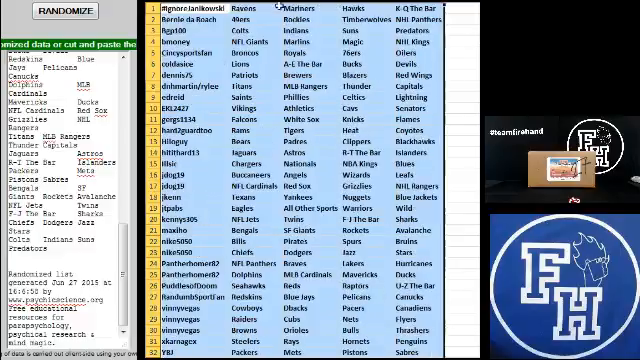